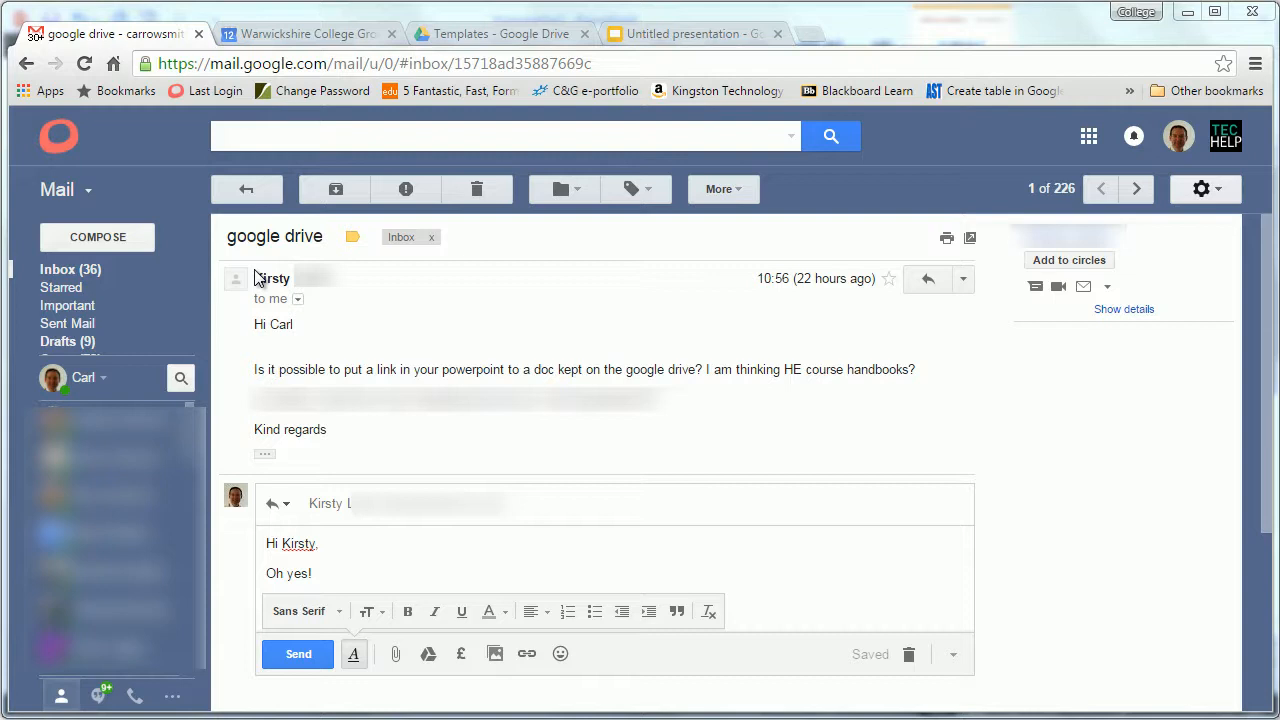
{"action": "mouse_move", "coordinate": [628, 50]}
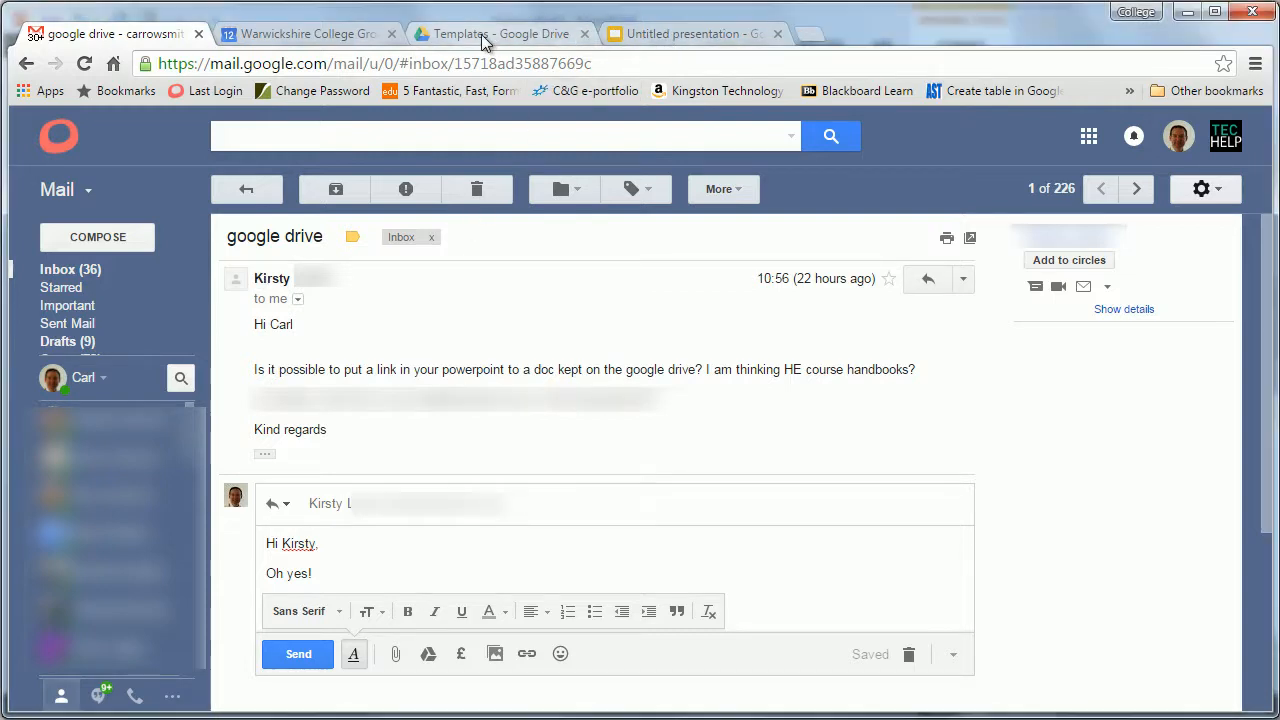
Step: In the HE Templates Drive tab, open sharing for the HE-Module_Guide document
{"action": "left_click", "coordinate": [497, 33]}
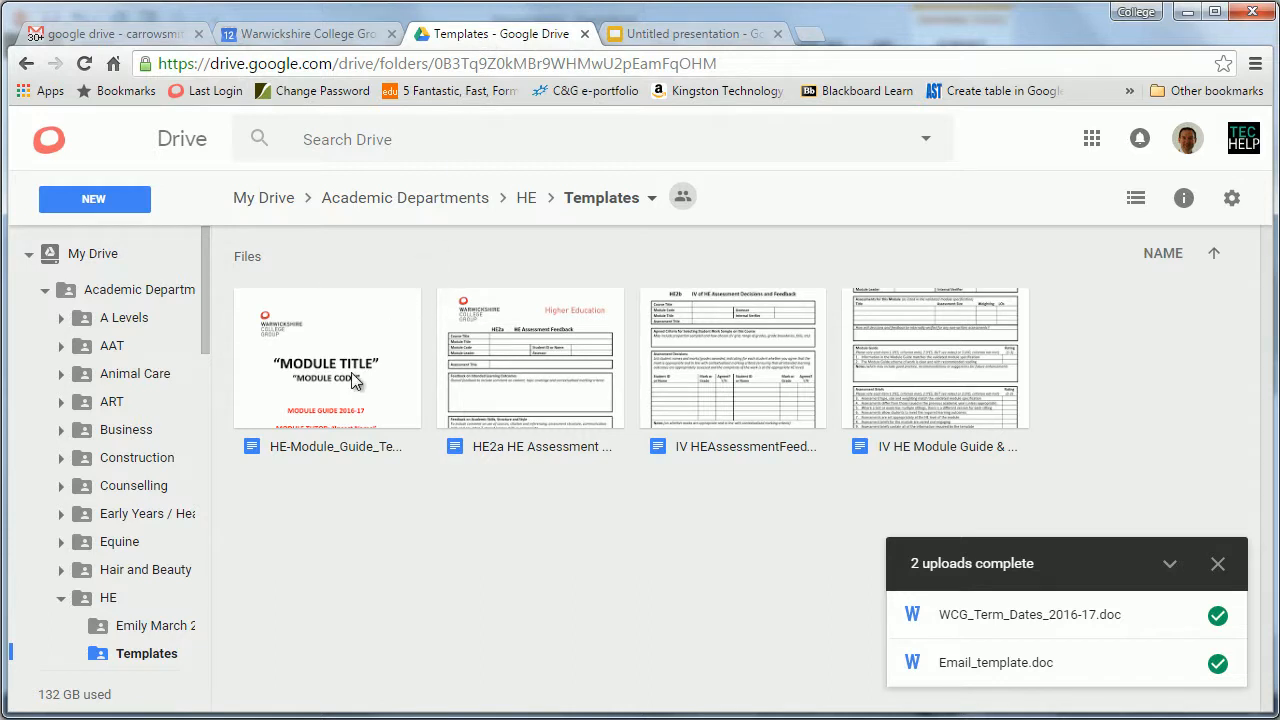
{"action": "mouse_move", "coordinate": [217, 300]}
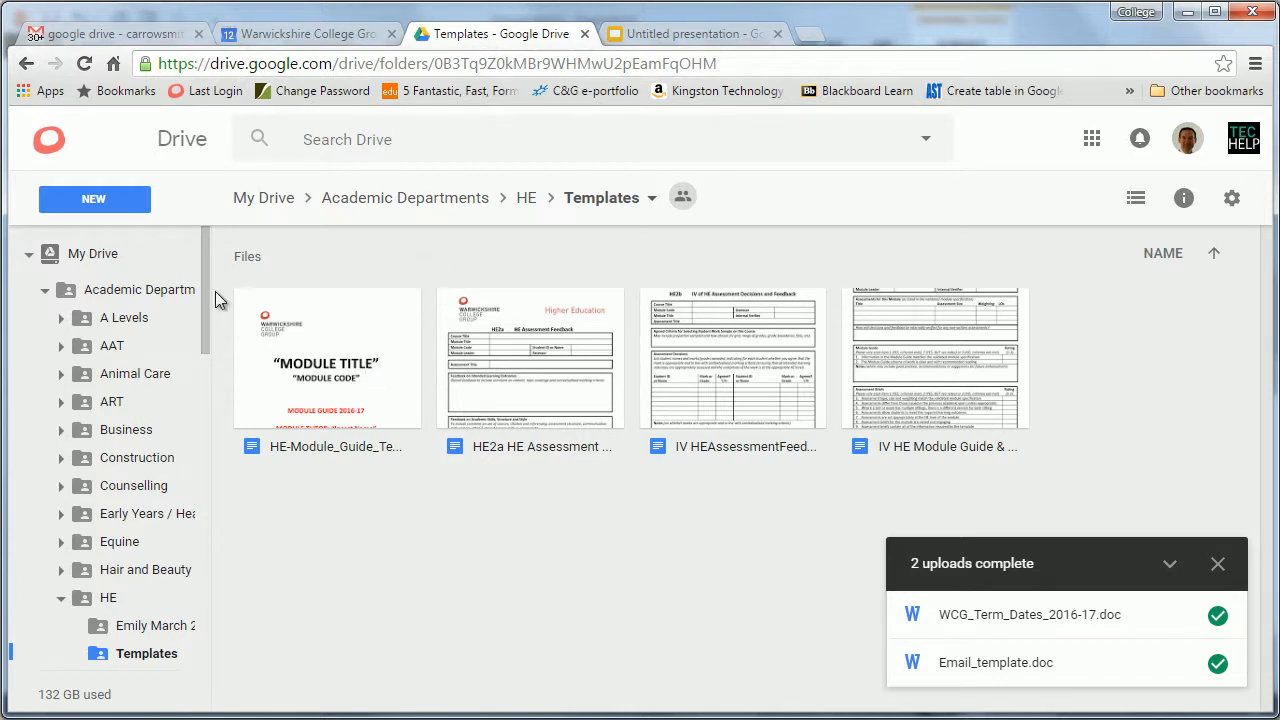
{"action": "left_click", "coordinate": [94, 198]}
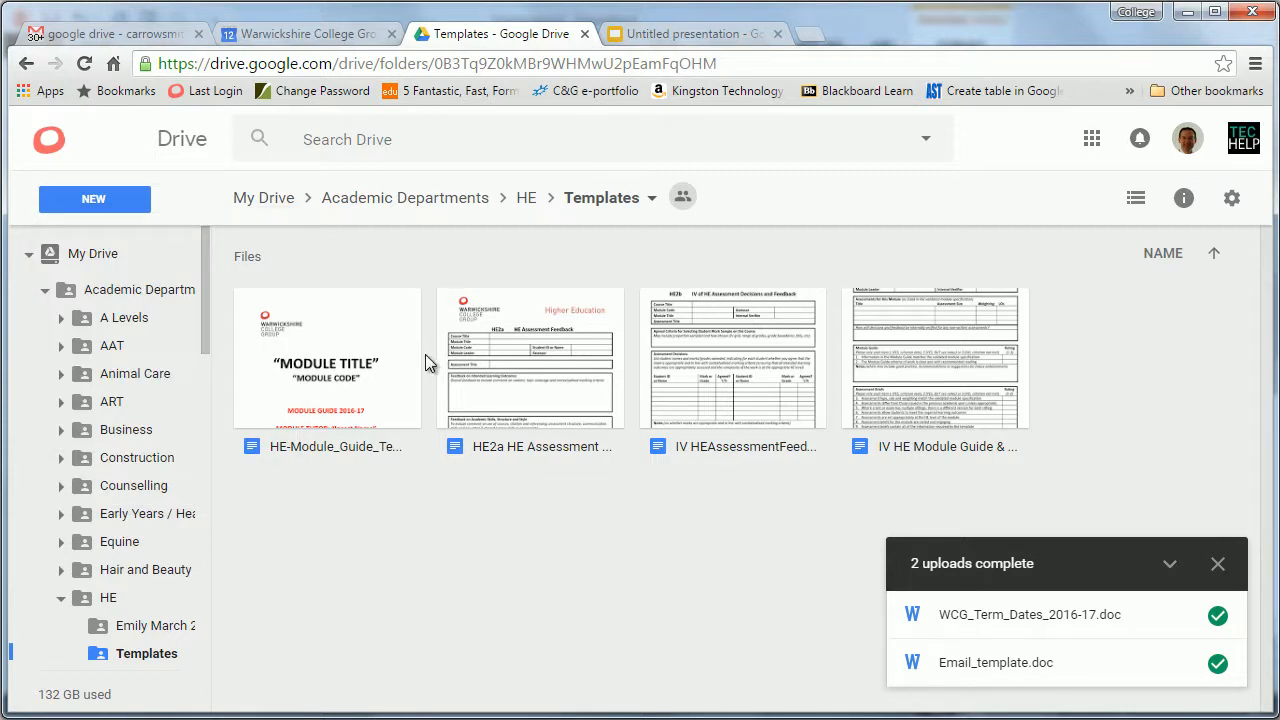
{"action": "right_click", "coordinate": [325, 360]}
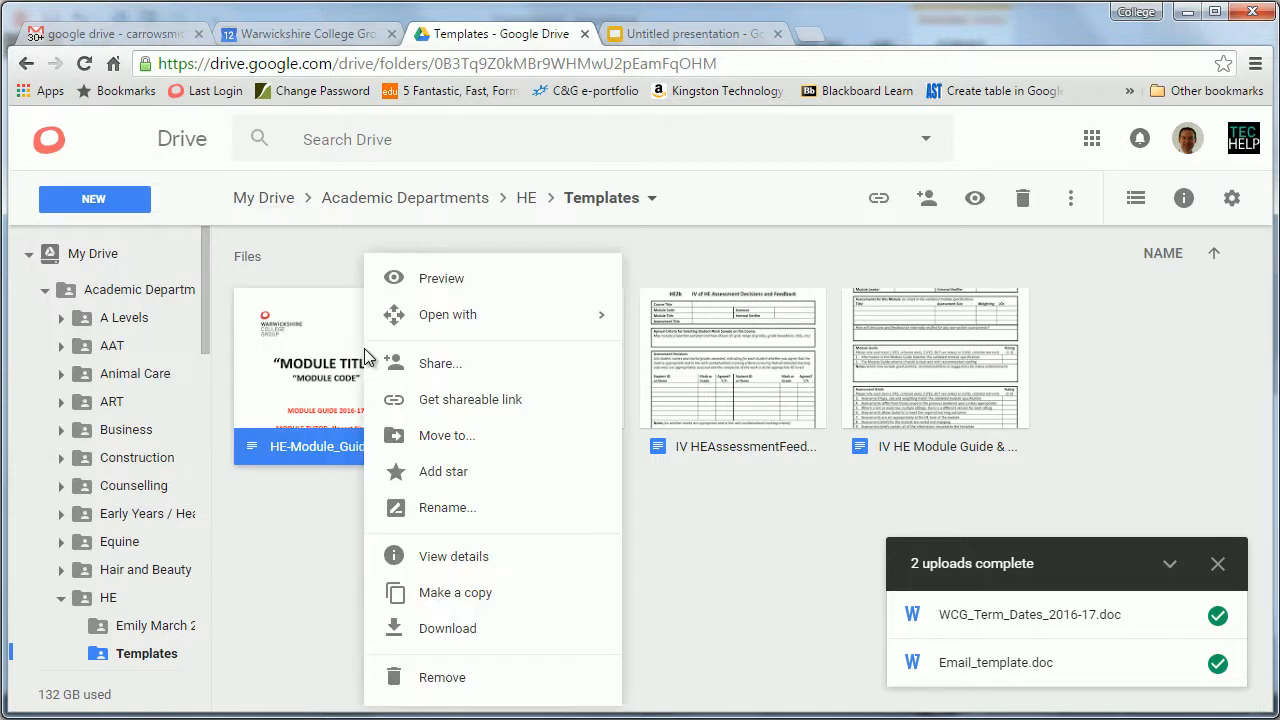
{"action": "left_click", "coordinate": [447, 370]}
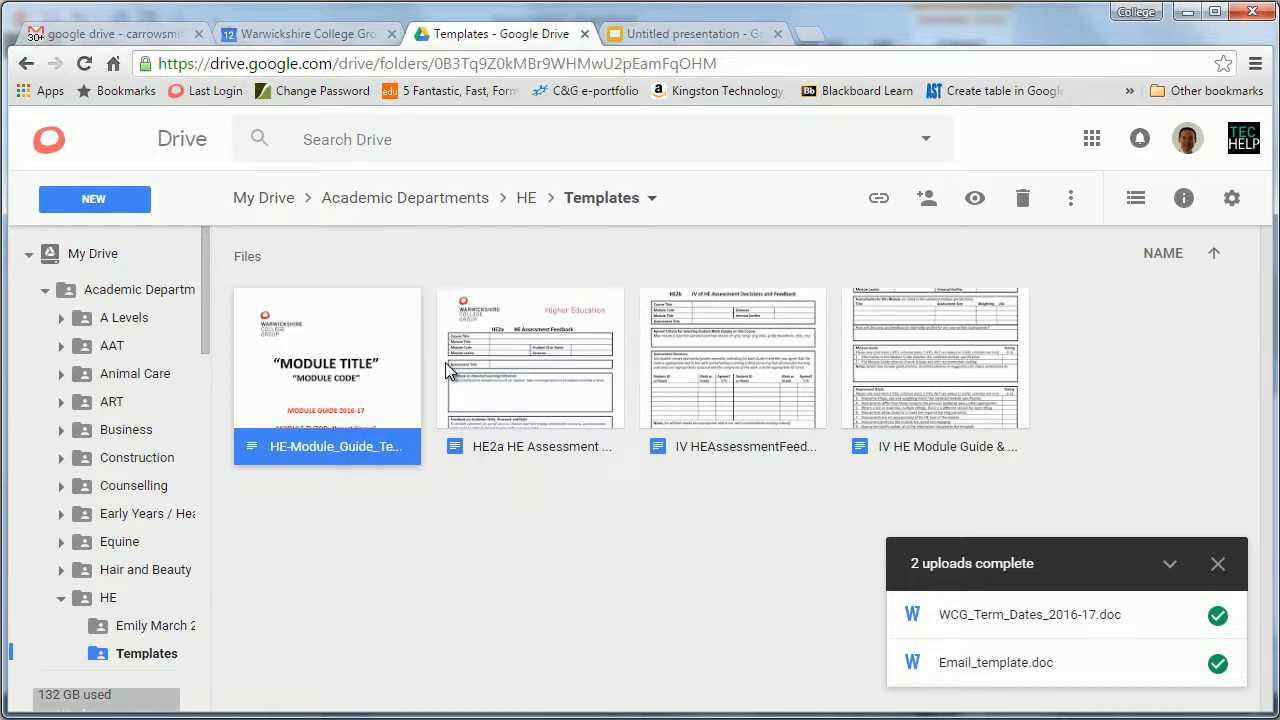
Step: Copy the module guide's college-only view link, leaving access unchanged, and close the dialog
{"action": "left_click", "coordinate": [926, 197]}
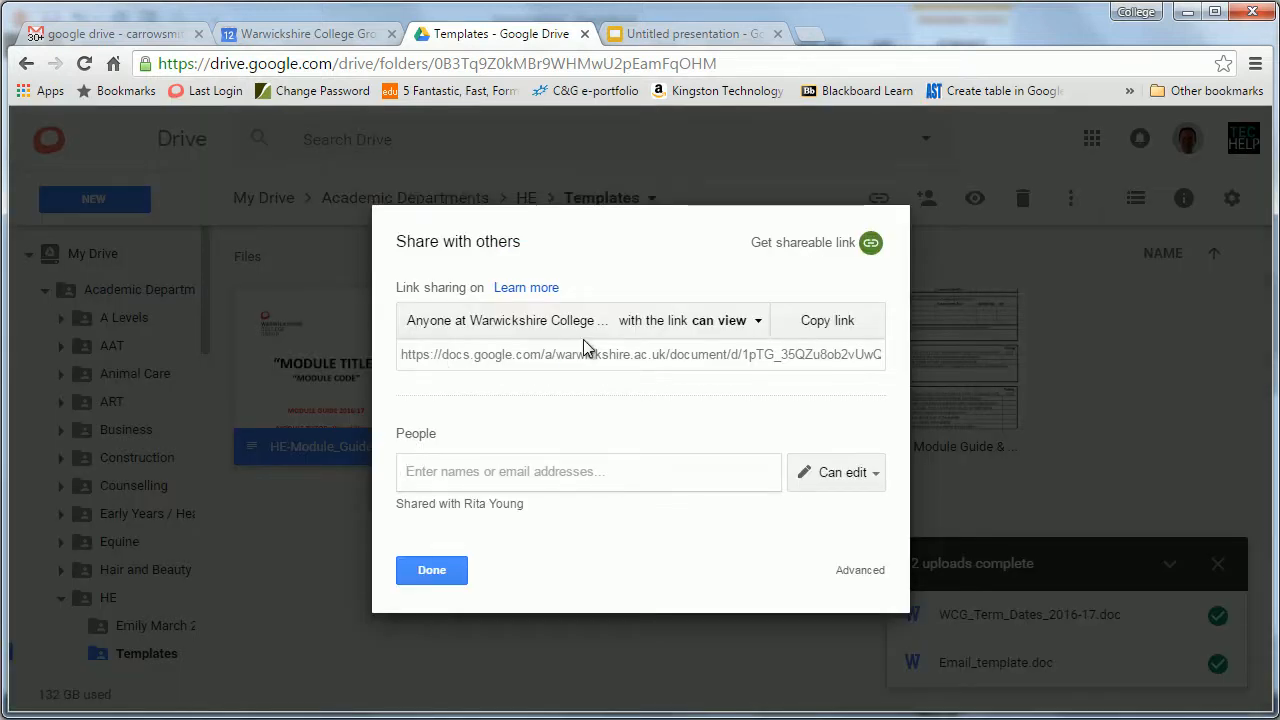
{"action": "mouse_move", "coordinate": [457, 335]}
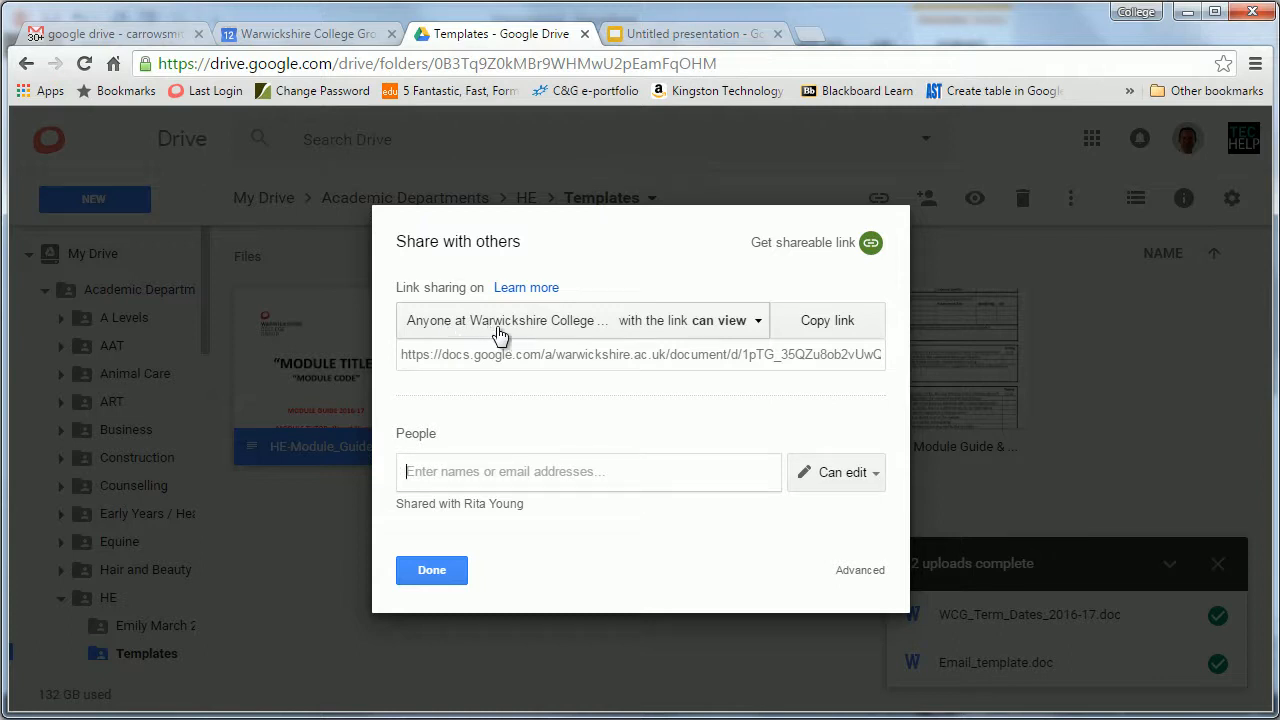
{"action": "mouse_move", "coordinate": [735, 330]}
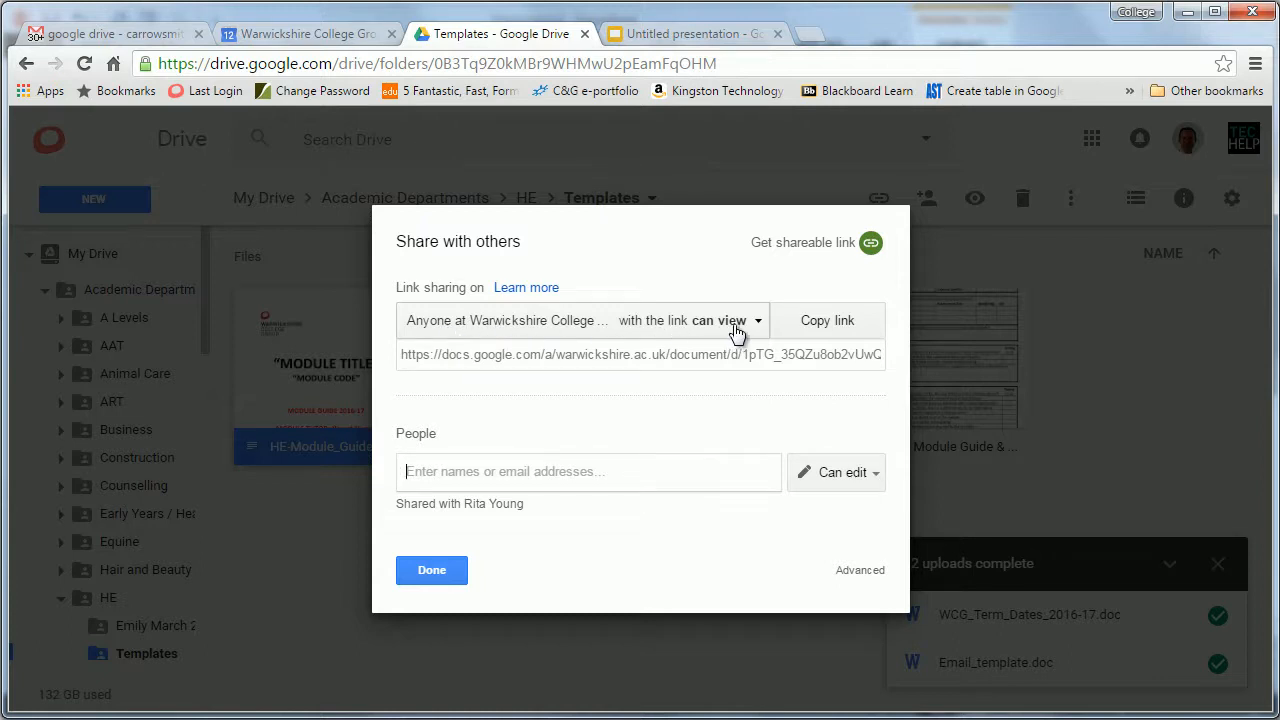
{"action": "left_click", "coordinate": [827, 320]}
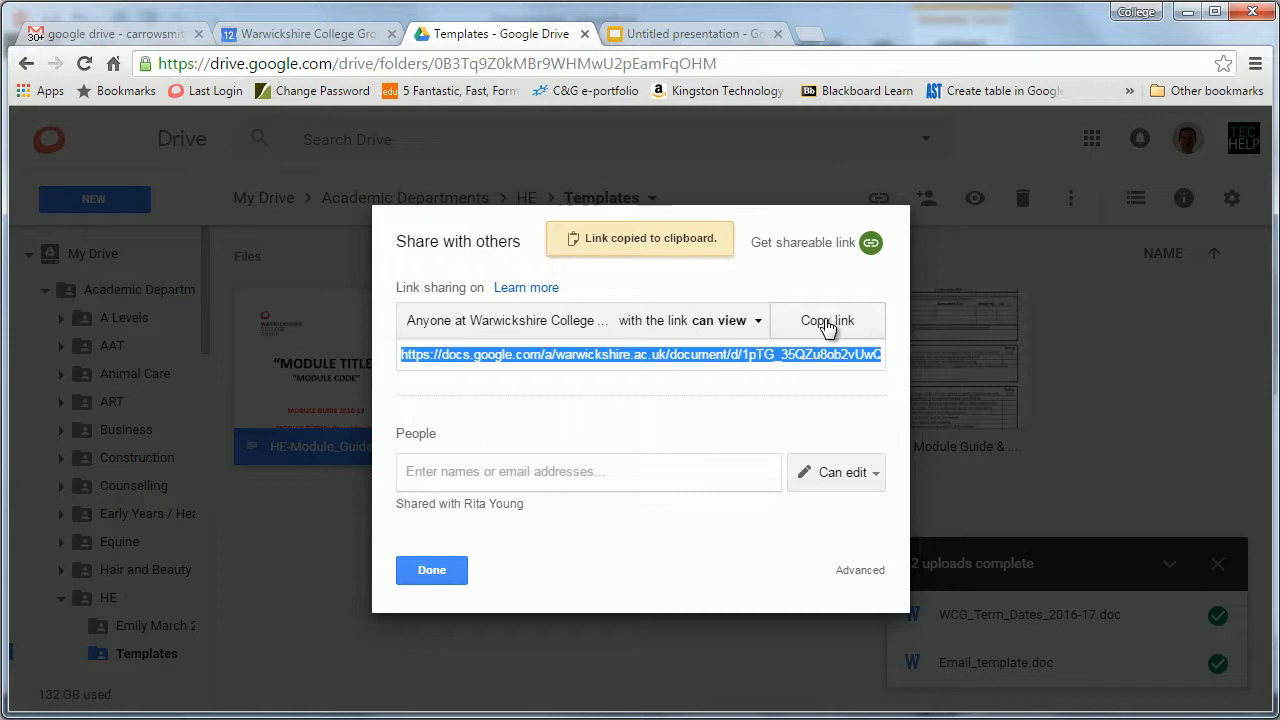
{"action": "left_click", "coordinate": [721, 320]}
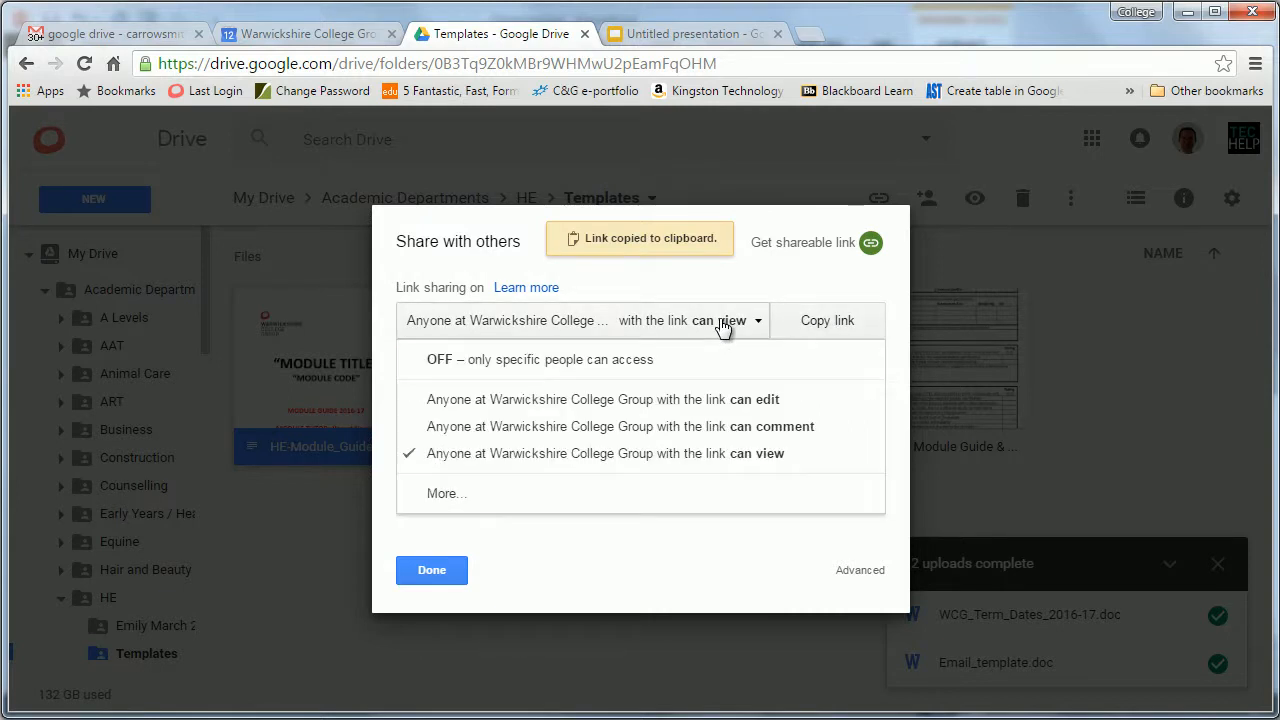
{"action": "mouse_move", "coordinate": [440, 500]}
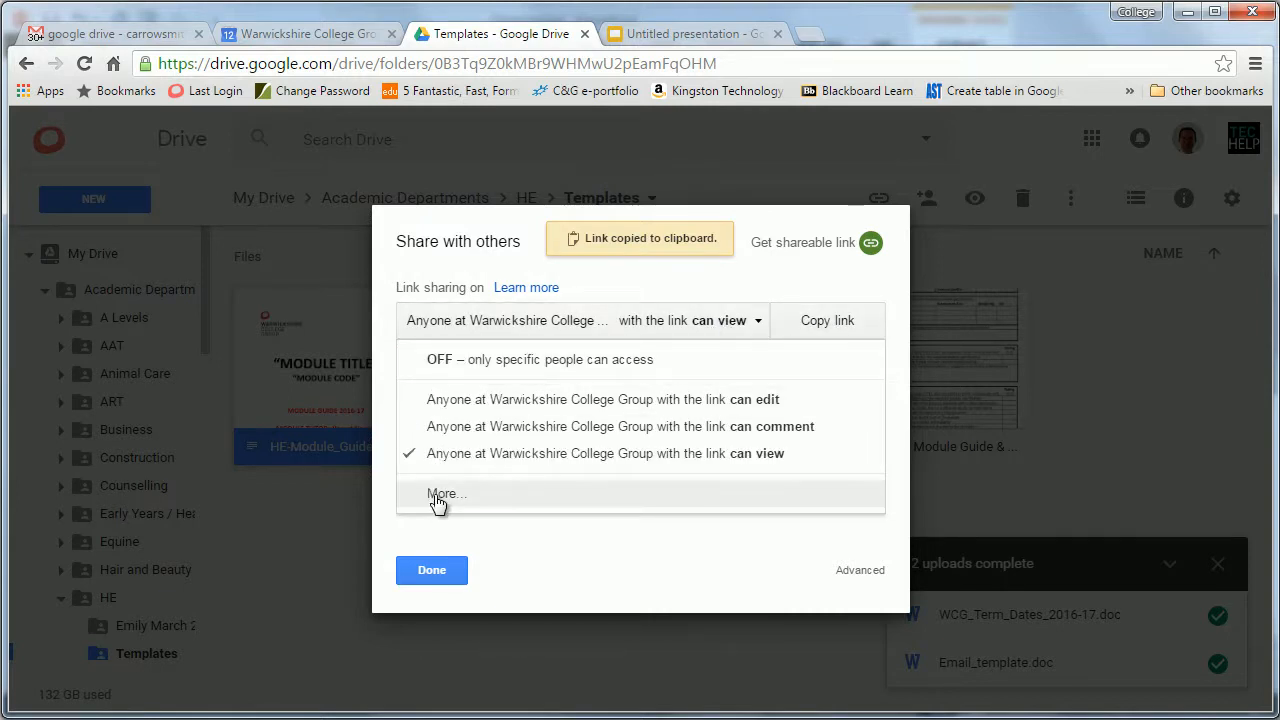
{"action": "left_click", "coordinate": [445, 494]}
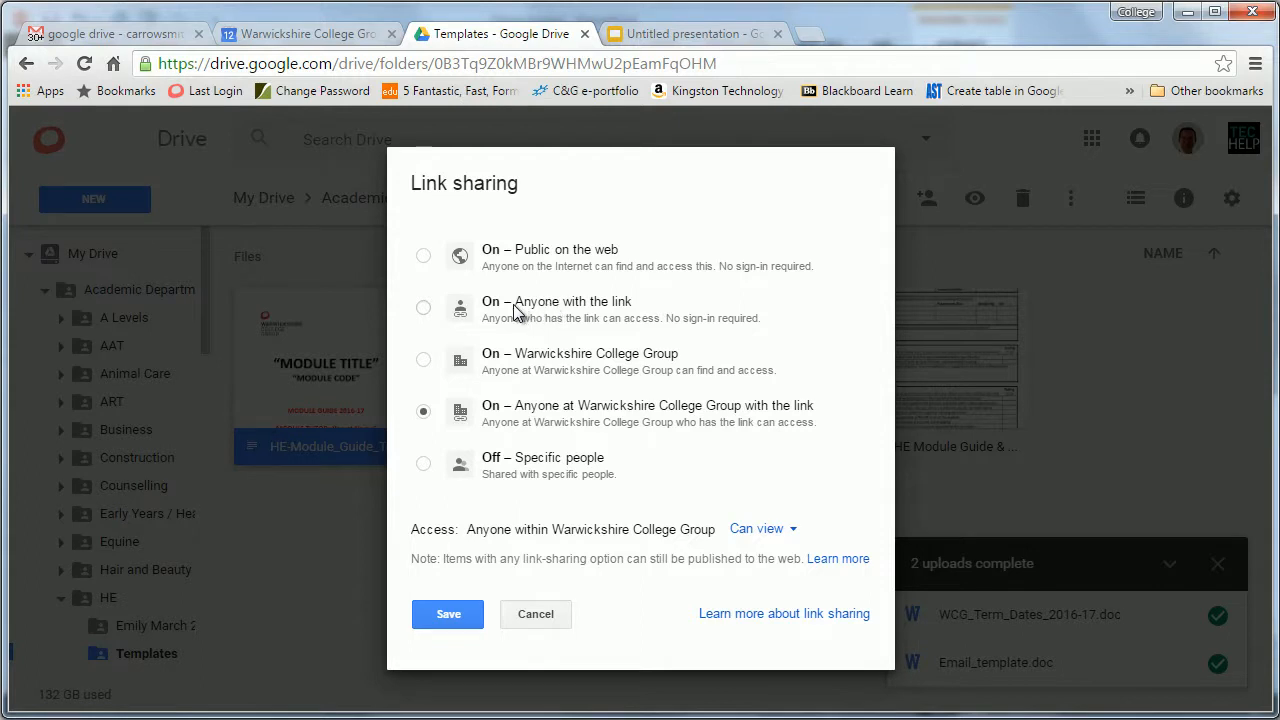
{"action": "mouse_move", "coordinate": [590, 338]}
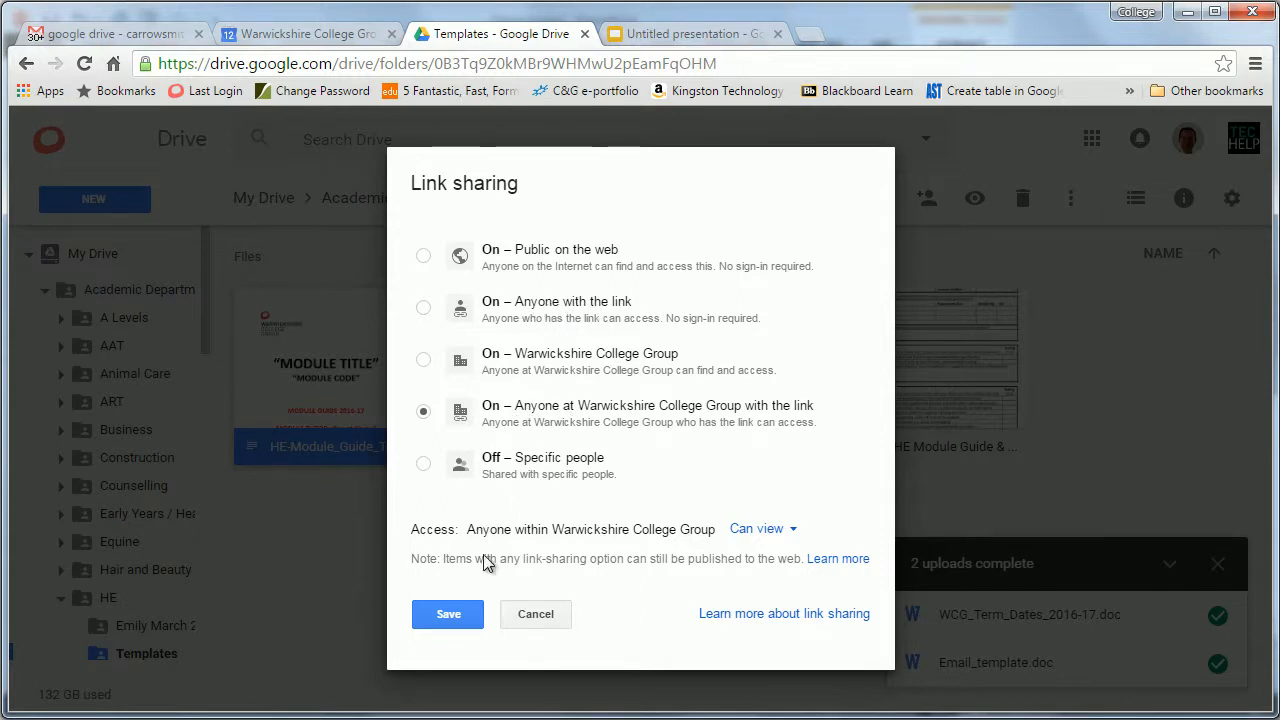
{"action": "left_click", "coordinate": [447, 614]}
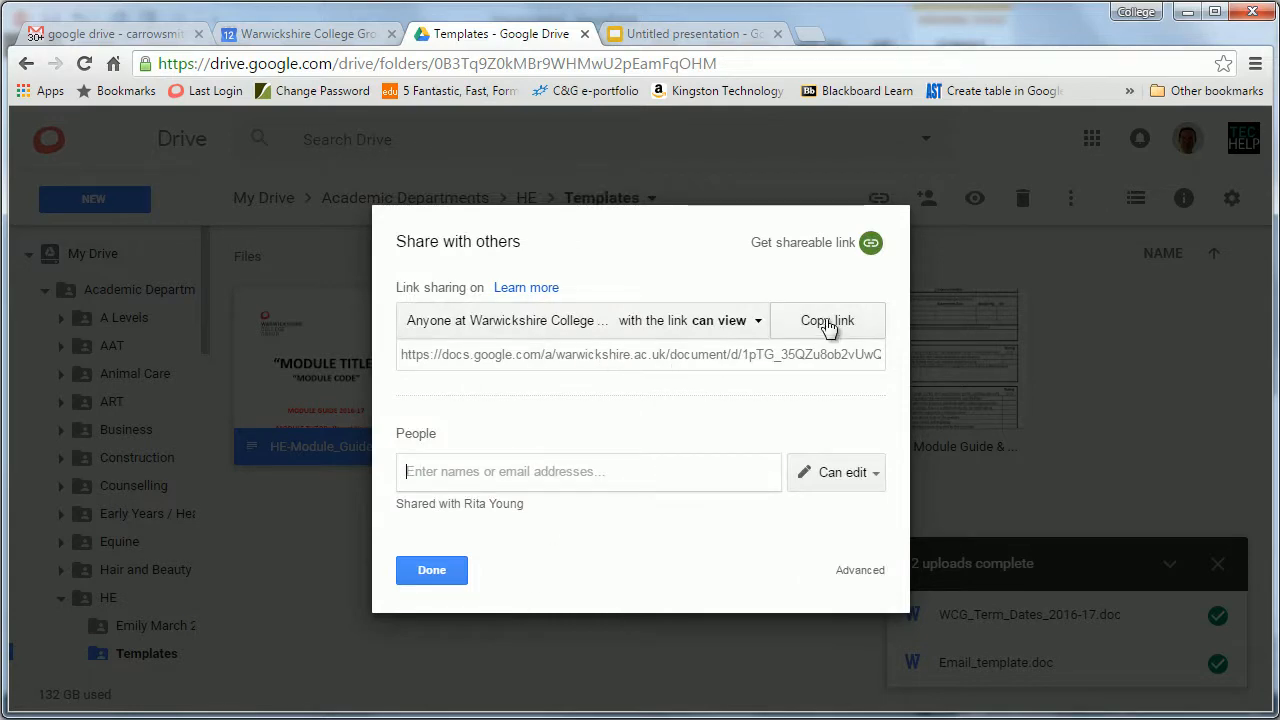
{"action": "left_click", "coordinate": [826, 320]}
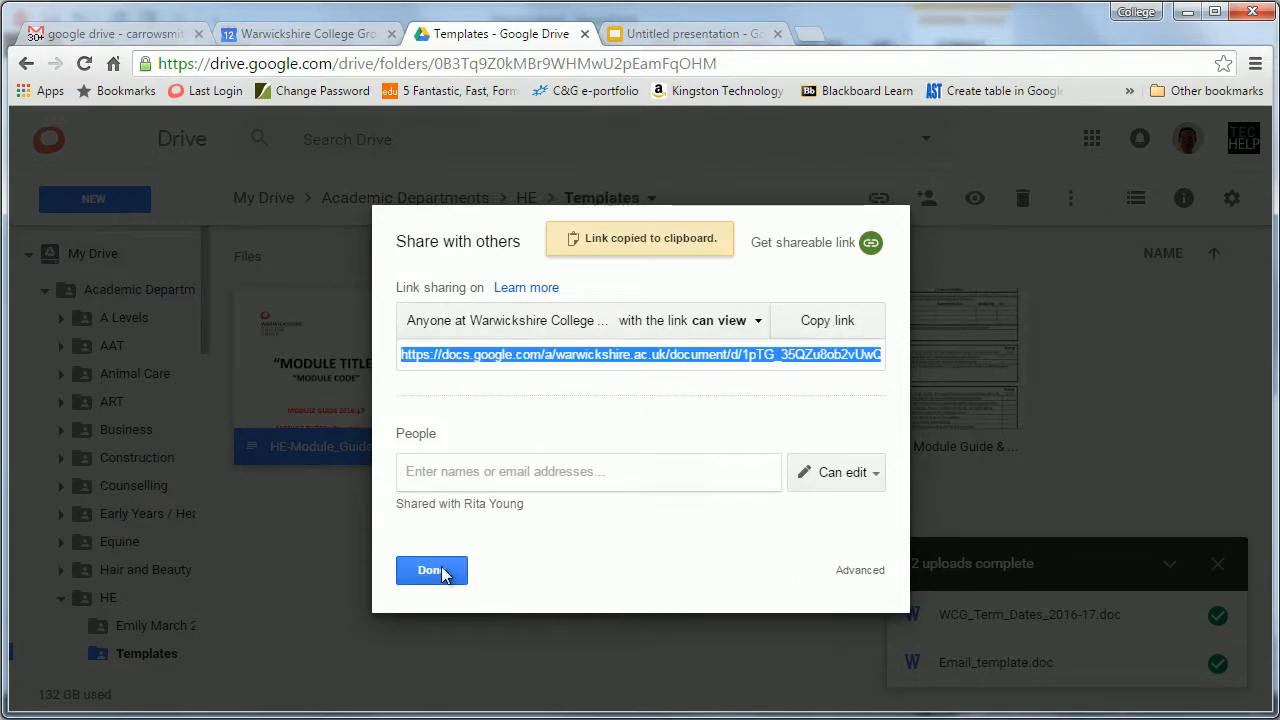
{"action": "left_click", "coordinate": [430, 570]}
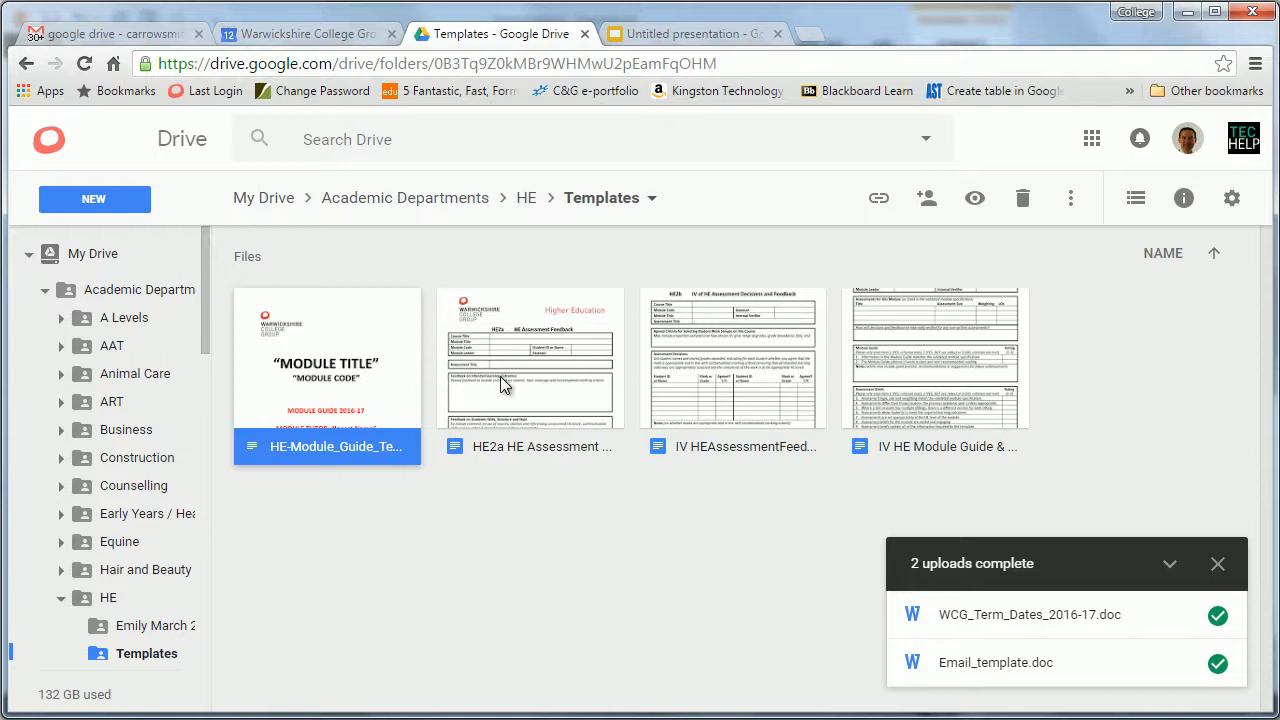
Step: Hyperlink the 'My Link' subtitle to the module guide share URL and test it
{"action": "left_click", "coordinate": [700, 33]}
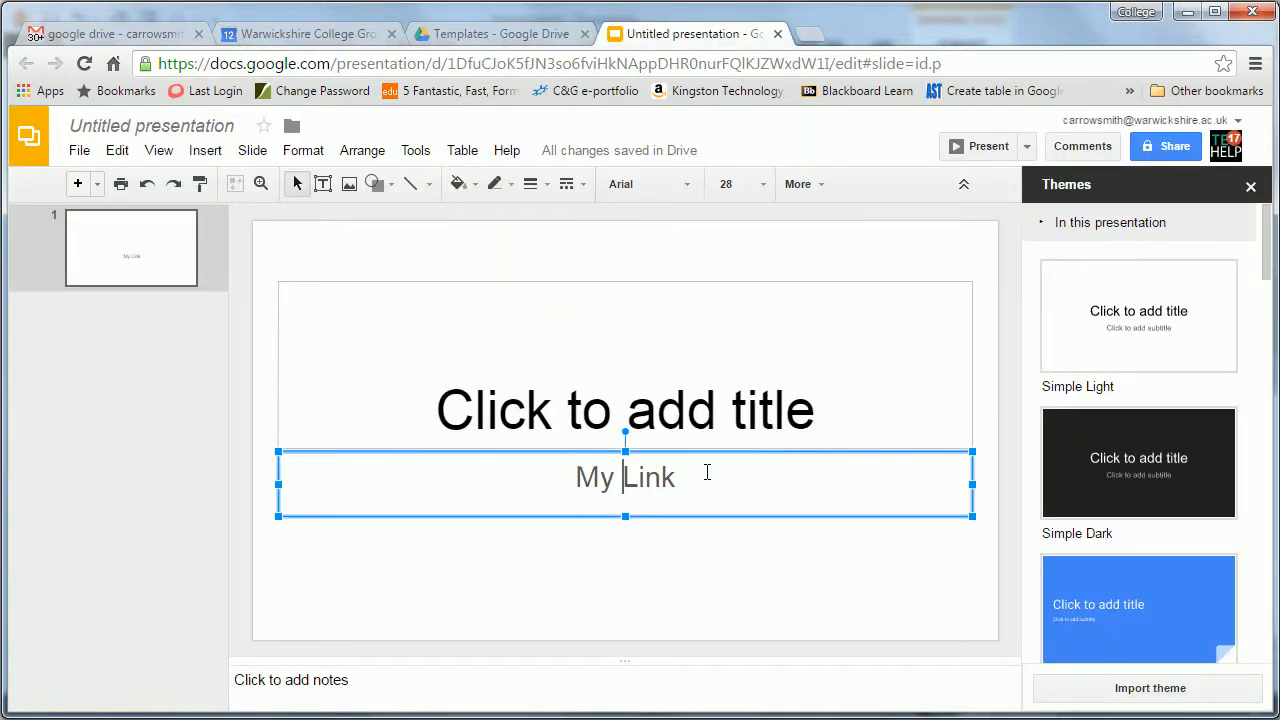
{"action": "double_click", "coordinate": [625, 477]}
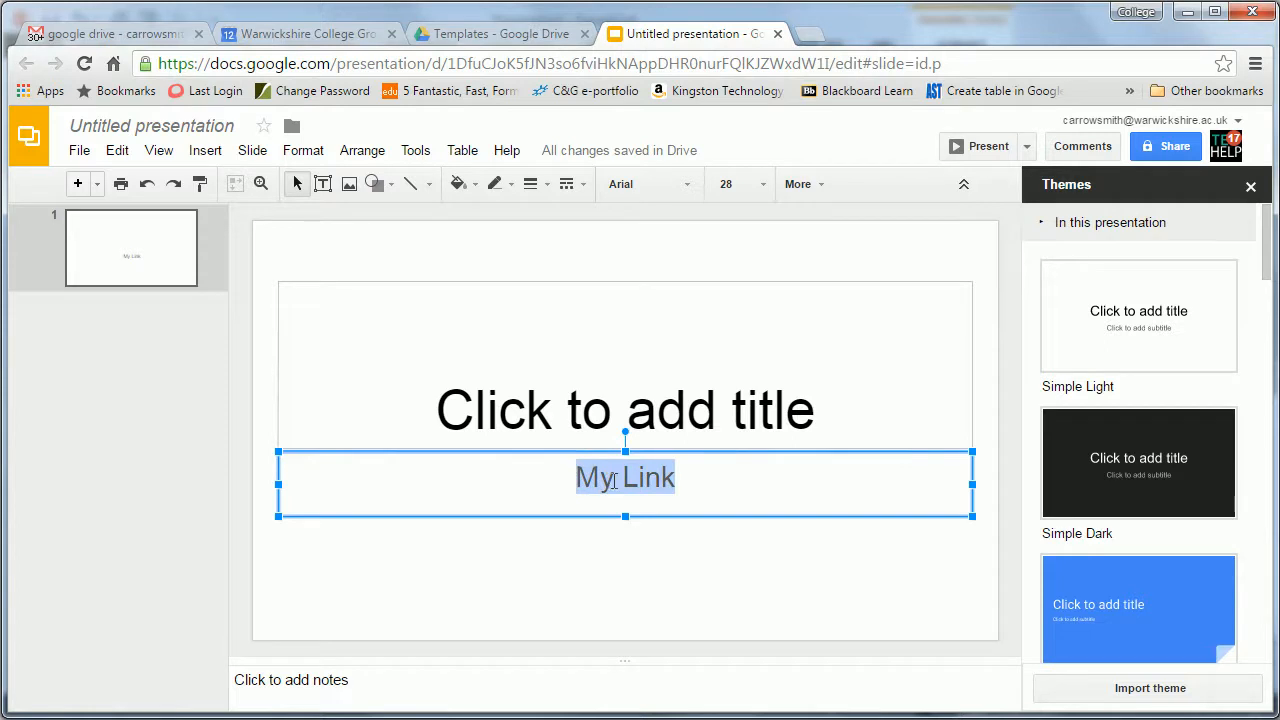
{"action": "right_click", "coordinate": [624, 477]}
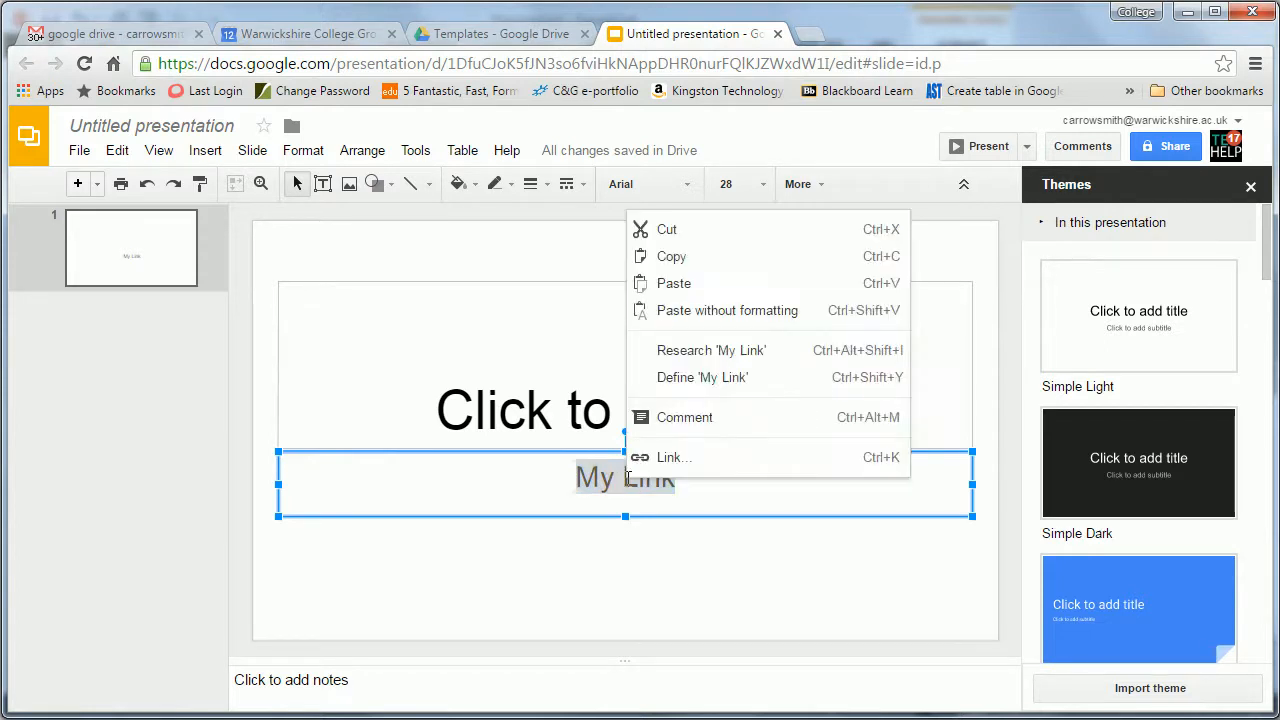
{"action": "mouse_move", "coordinate": [692, 462]}
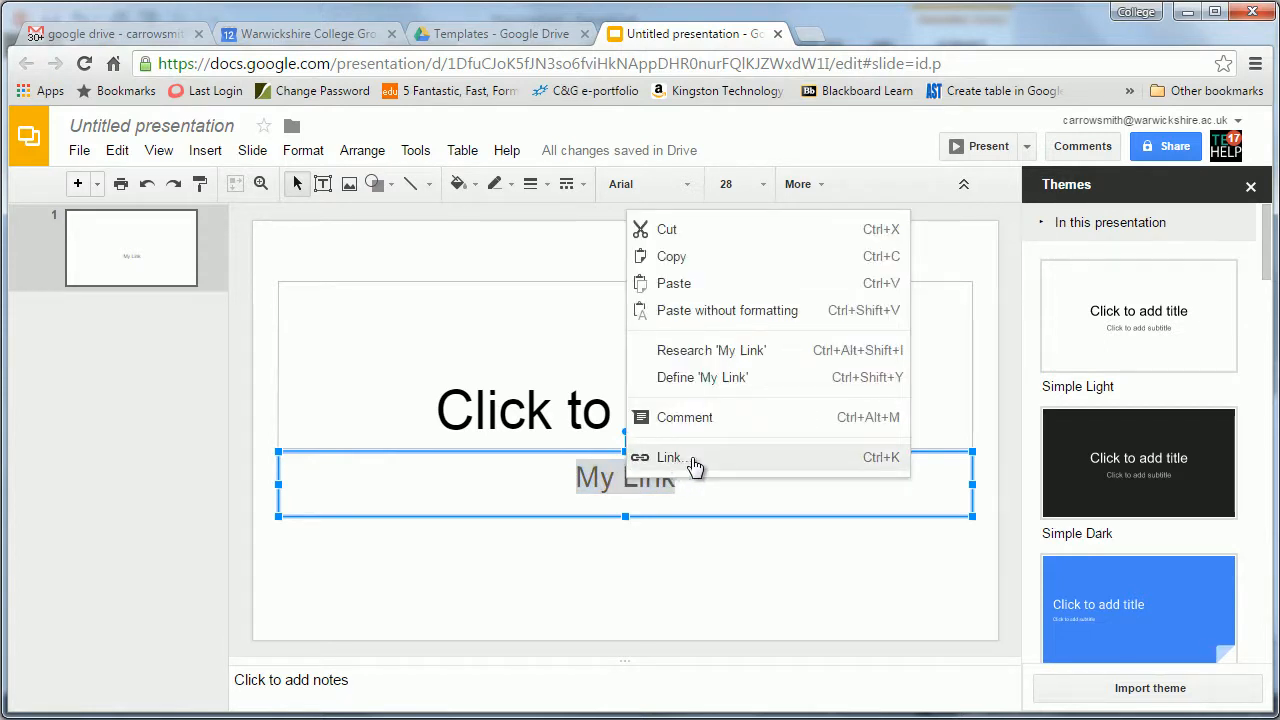
{"action": "left_click", "coordinate": [666, 457]}
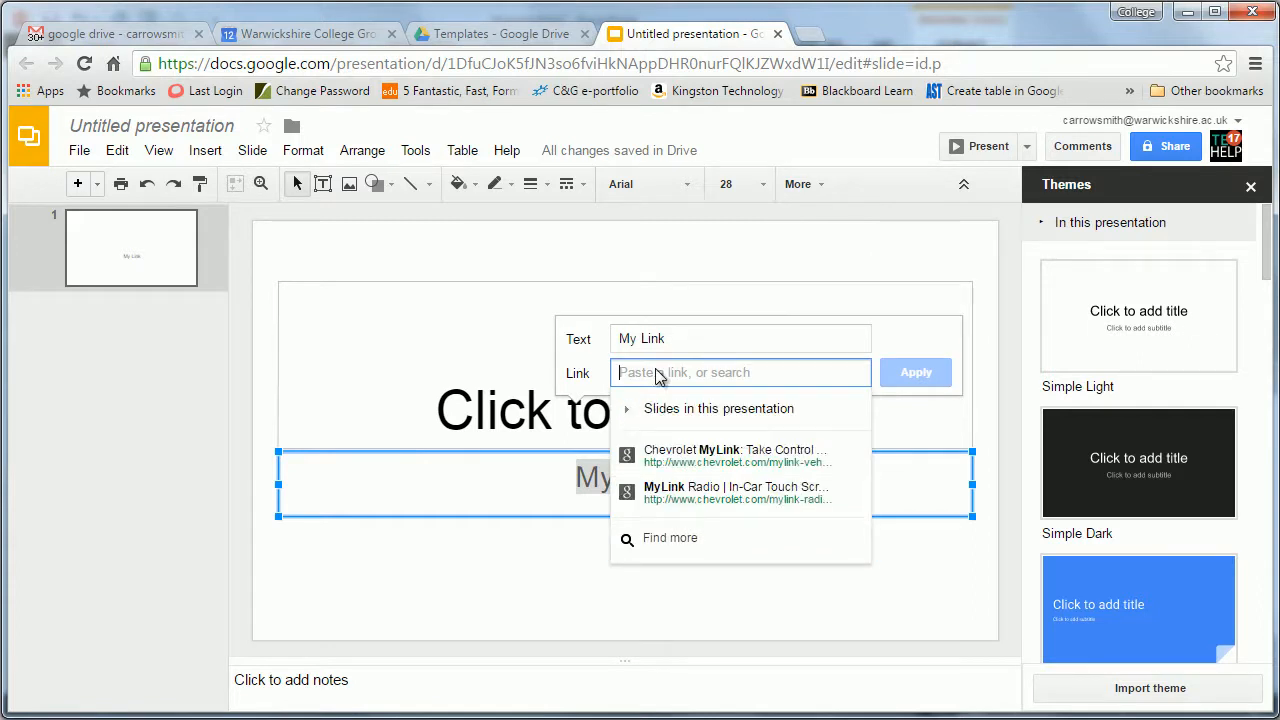
{"action": "type", "text": "HwYaNFI0Dp5tv_BU5tc/edit?usp=sharing"}
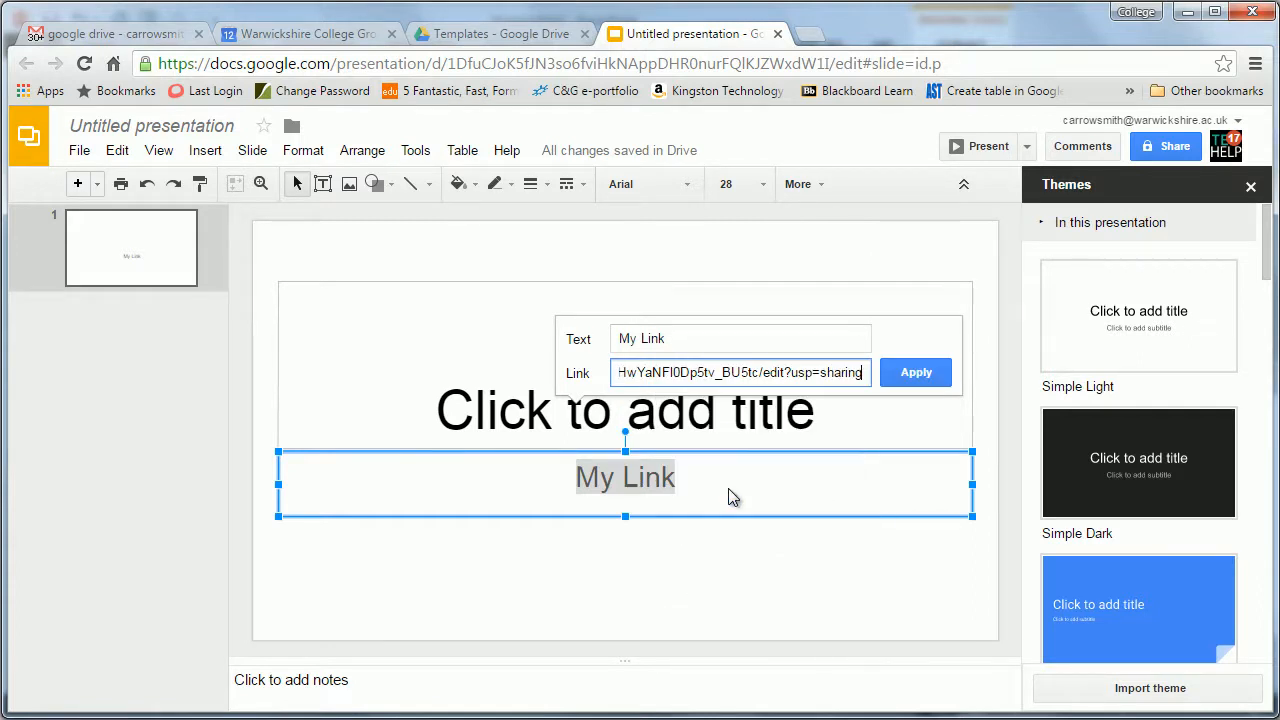
{"action": "left_click", "coordinate": [915, 372]}
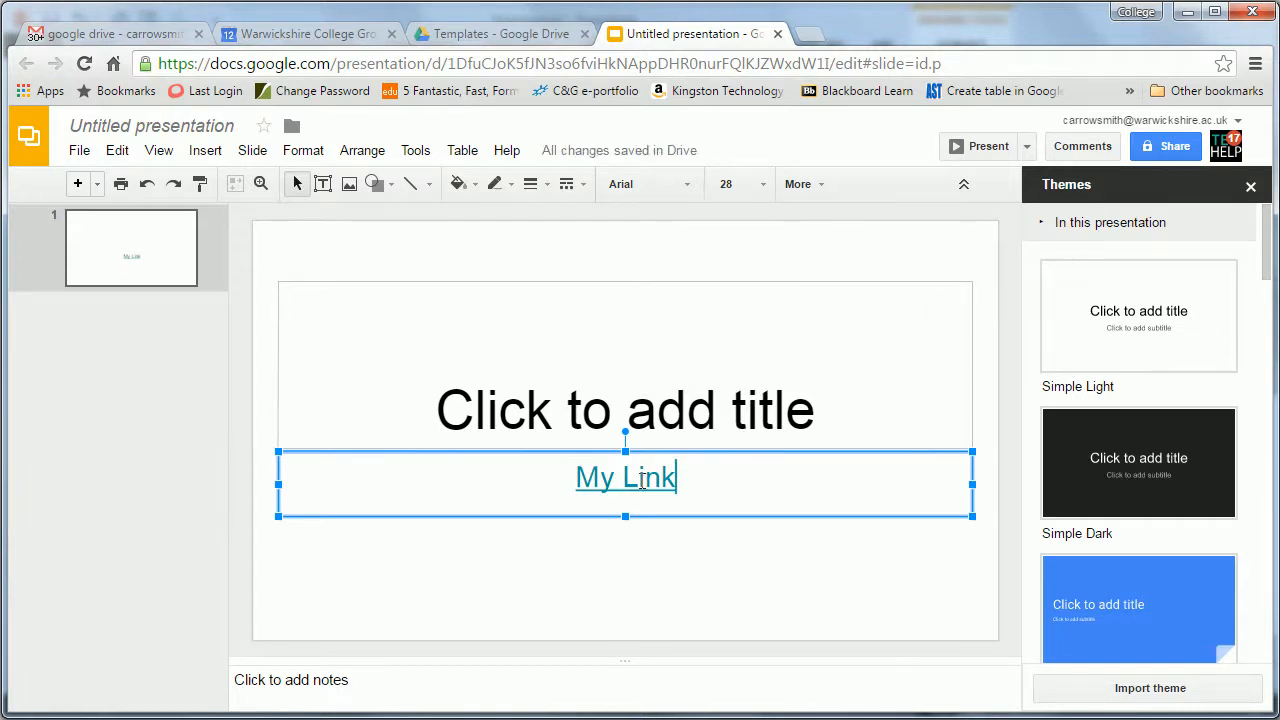
{"action": "left_click", "coordinate": [625, 477]}
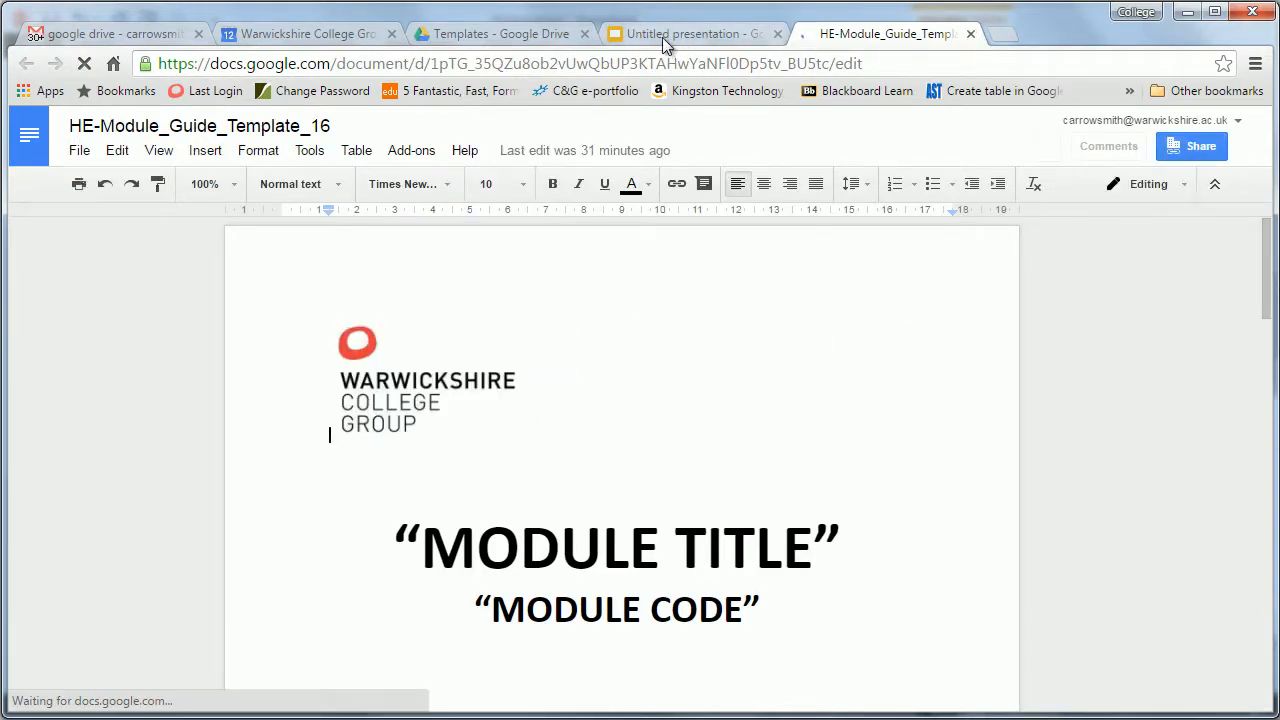
{"action": "left_click", "coordinate": [685, 33]}
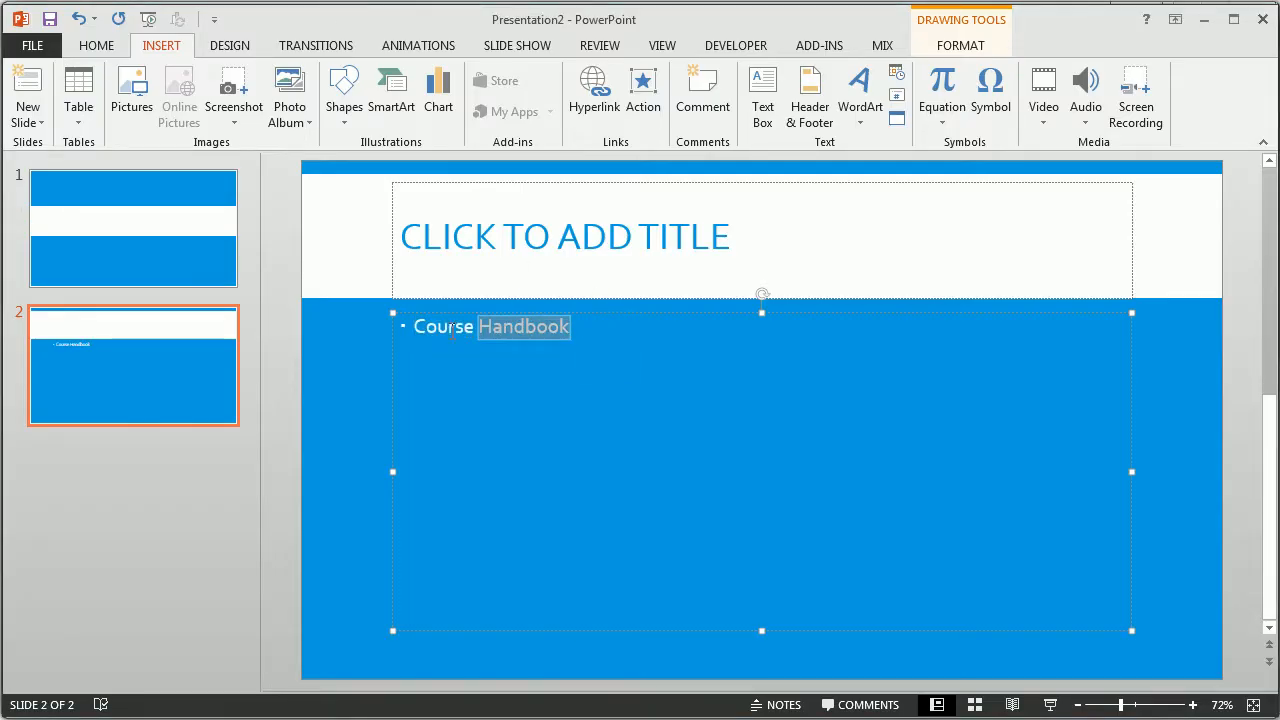
Step: Hyperlink the 'Course Handbook' bullet on slide 2 to the module guide share URL
{"action": "right_click", "coordinate": [448, 327]}
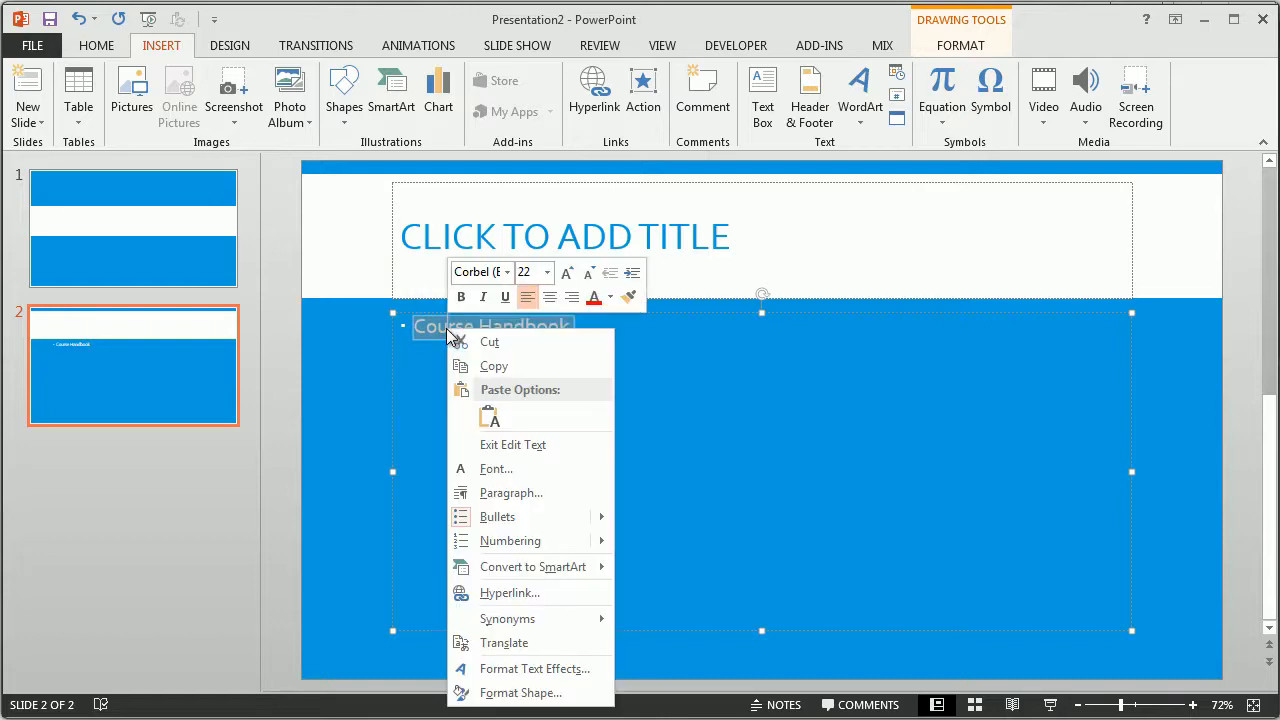
{"action": "left_click", "coordinate": [532, 600]}
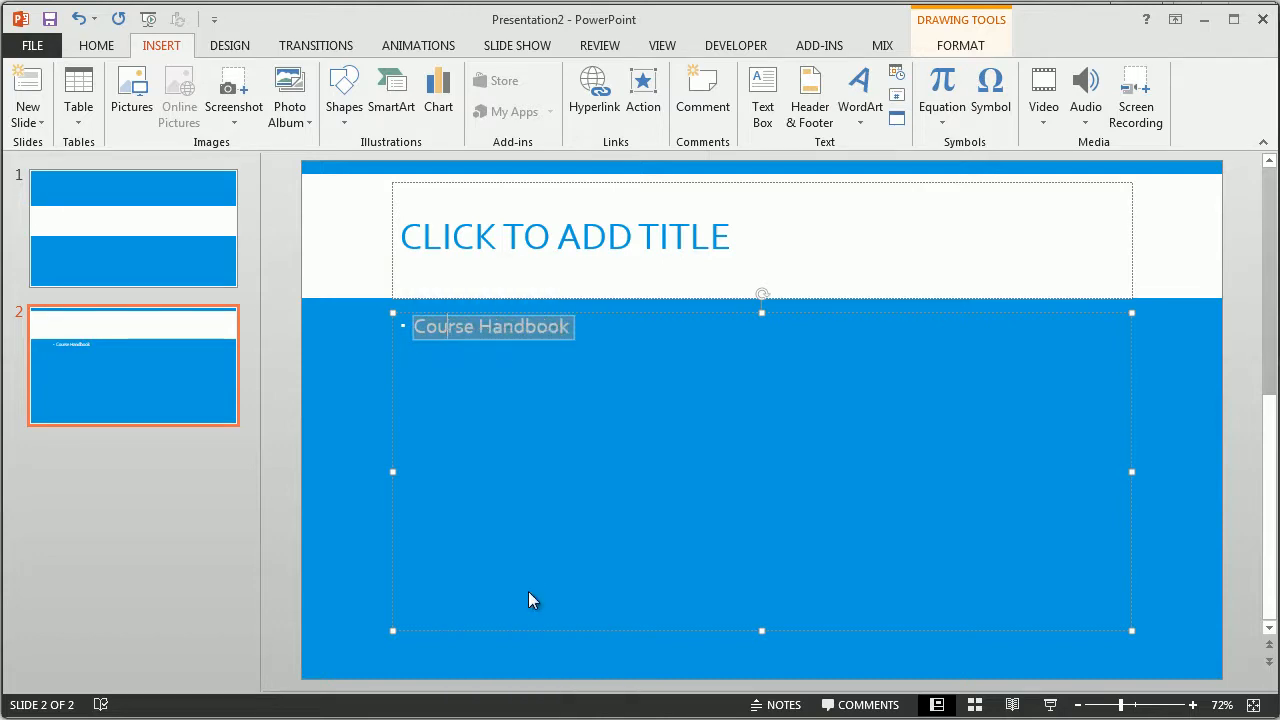
{"action": "left_click", "coordinate": [593, 90]}
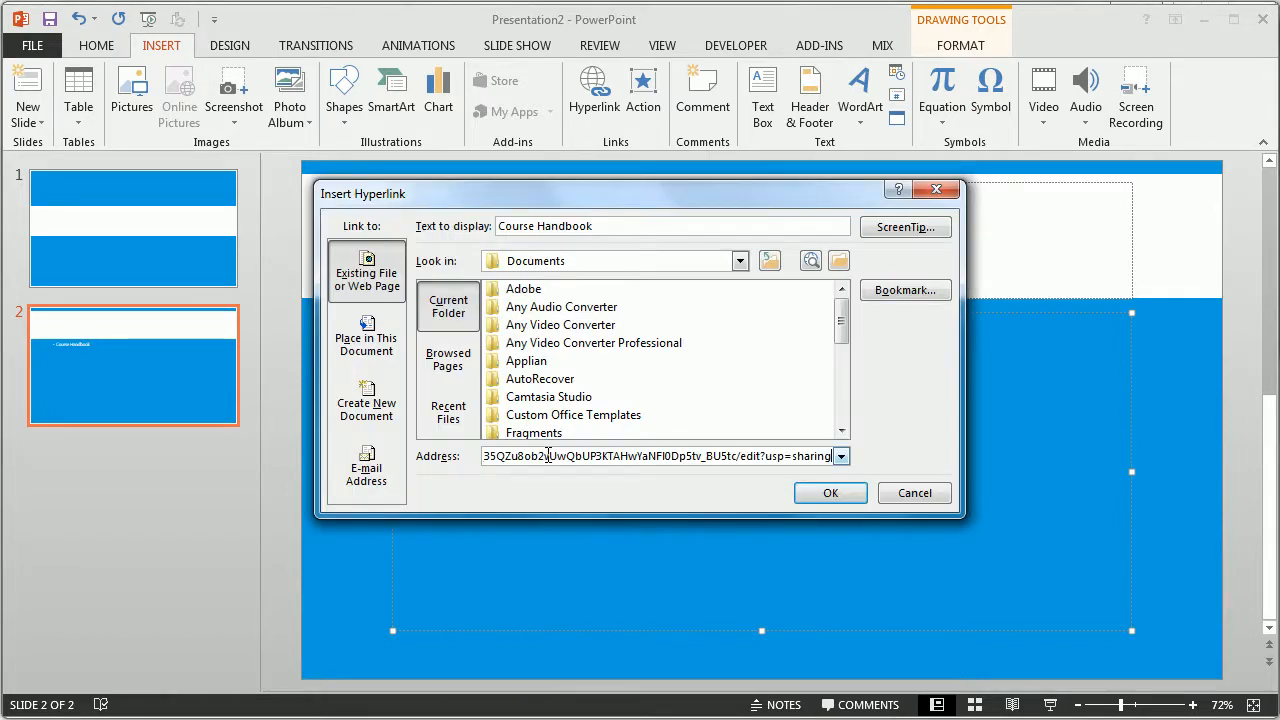
{"action": "left_click", "coordinate": [830, 493]}
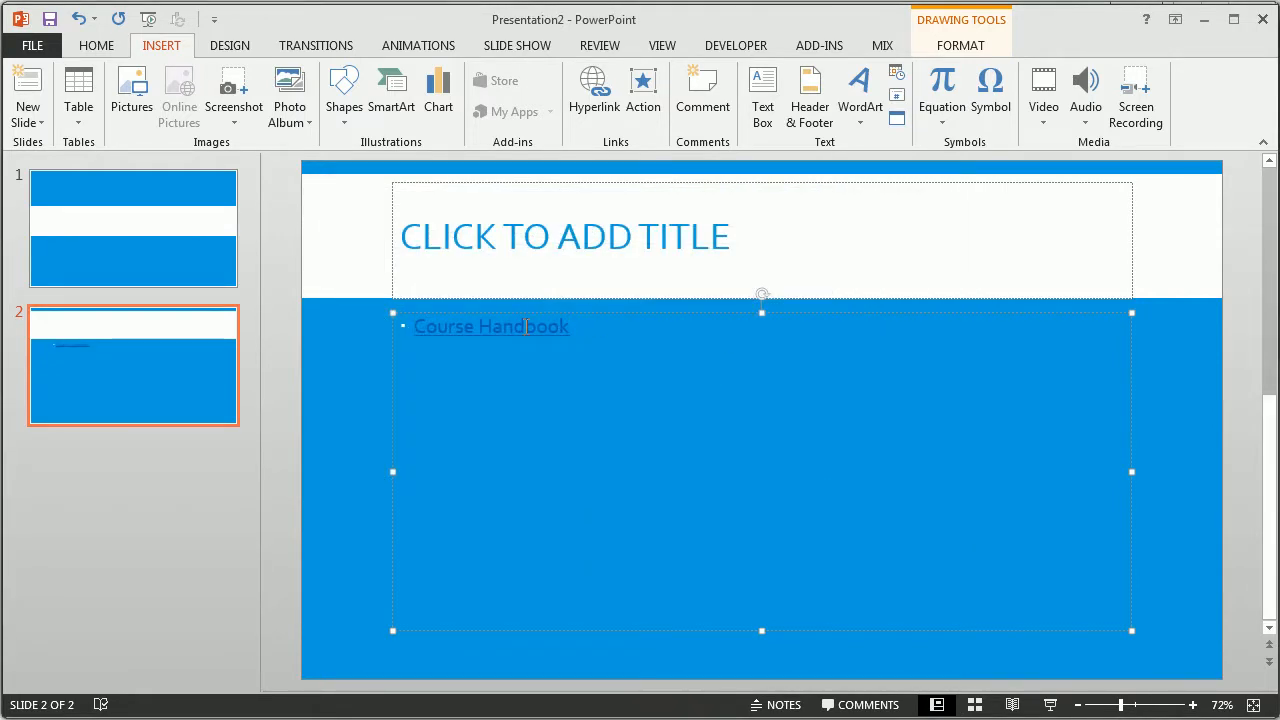
{"action": "left_click", "coordinate": [1050, 705]}
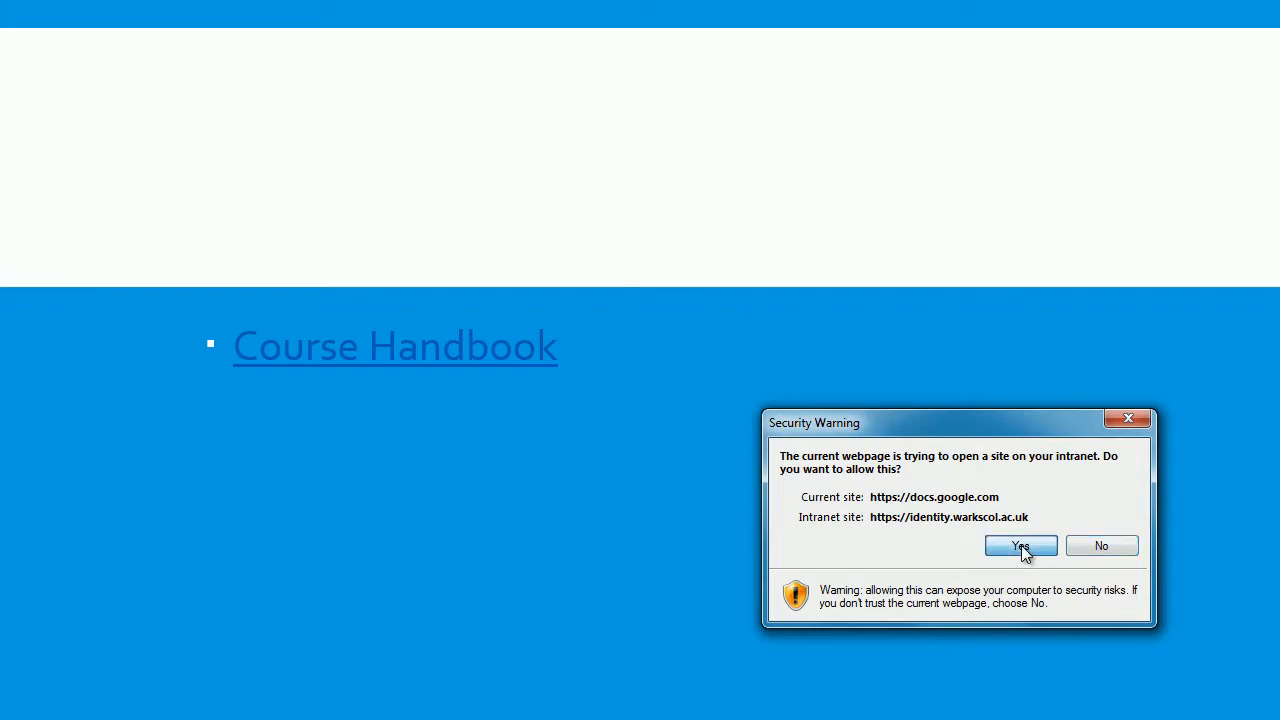
Step: Allow the security warning so the Course Handbook link opens the module guide
{"action": "left_click", "coordinate": [1020, 545]}
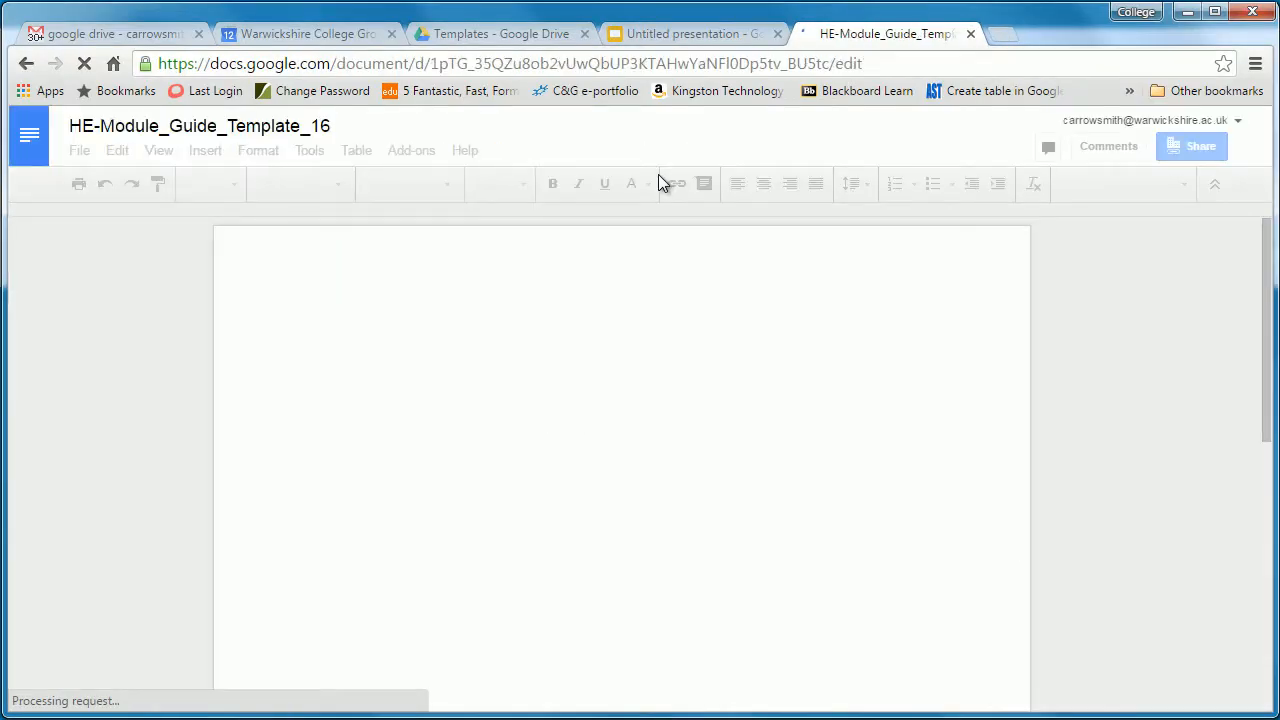